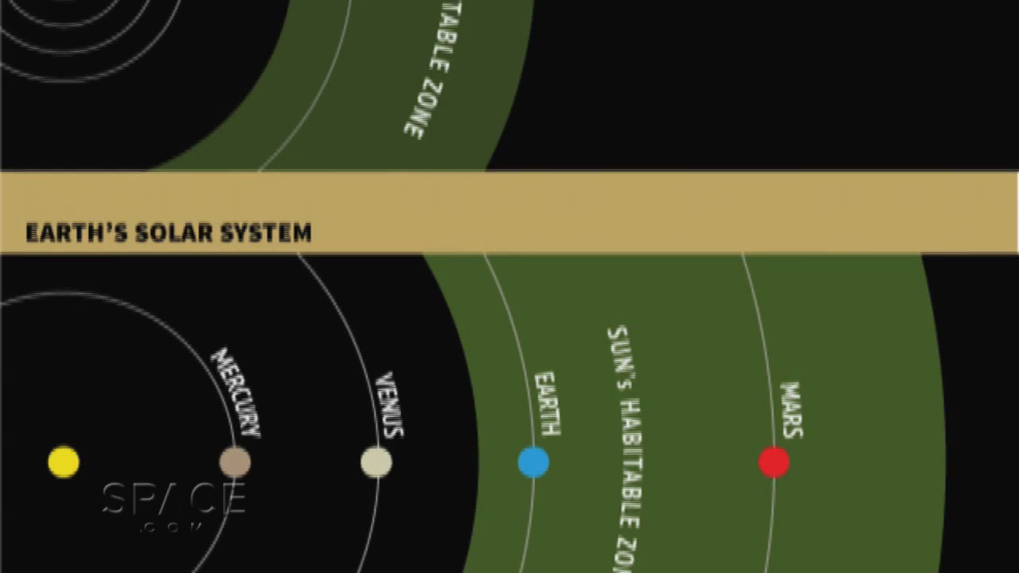
scroll("down", 3)
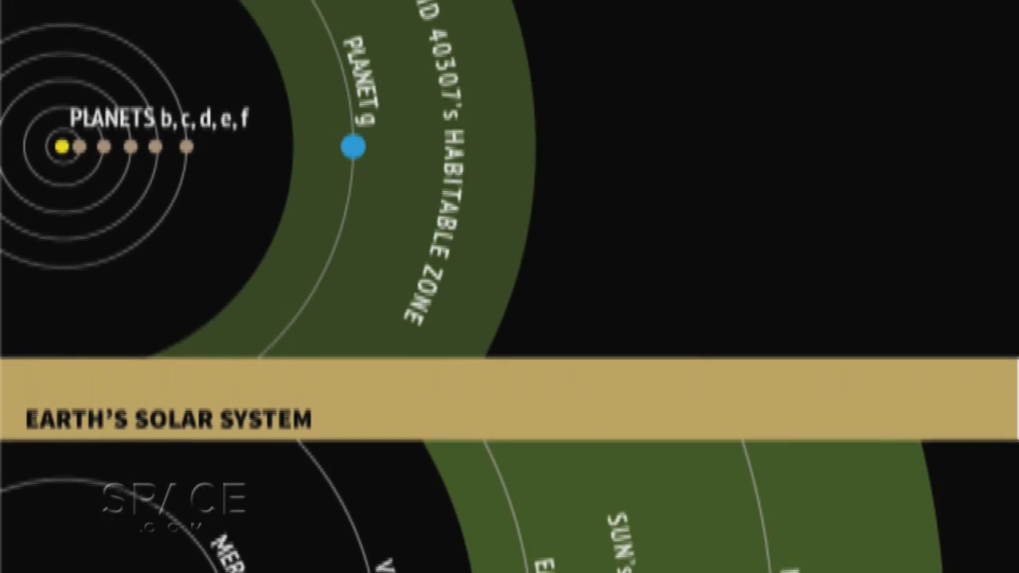